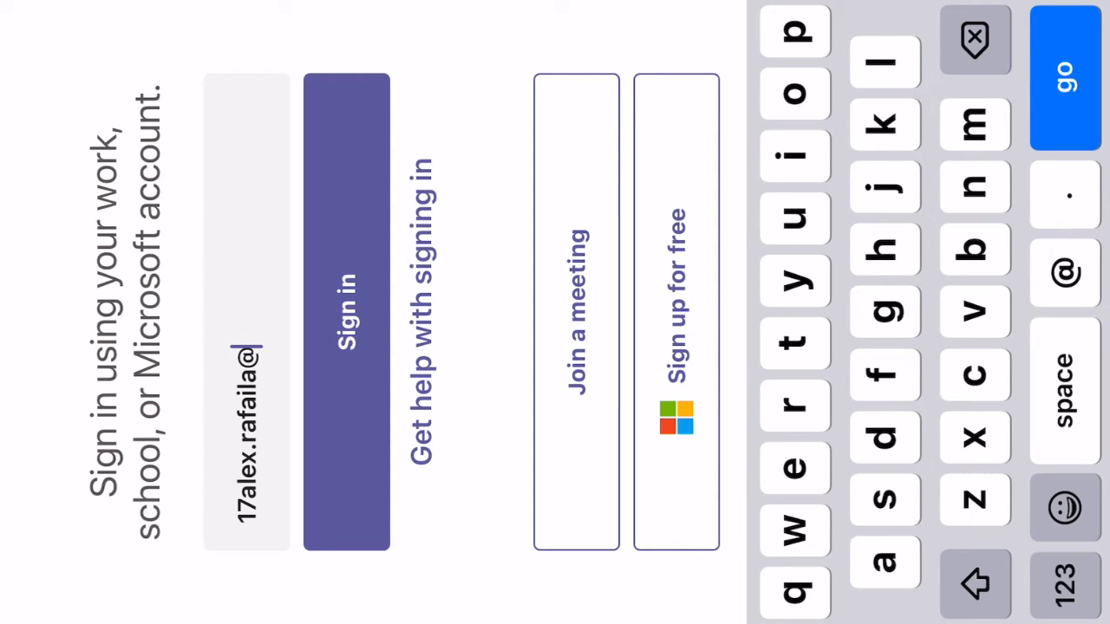
- Type the school email address (scotholme...) into the Teams sign-in field
type("scoth")
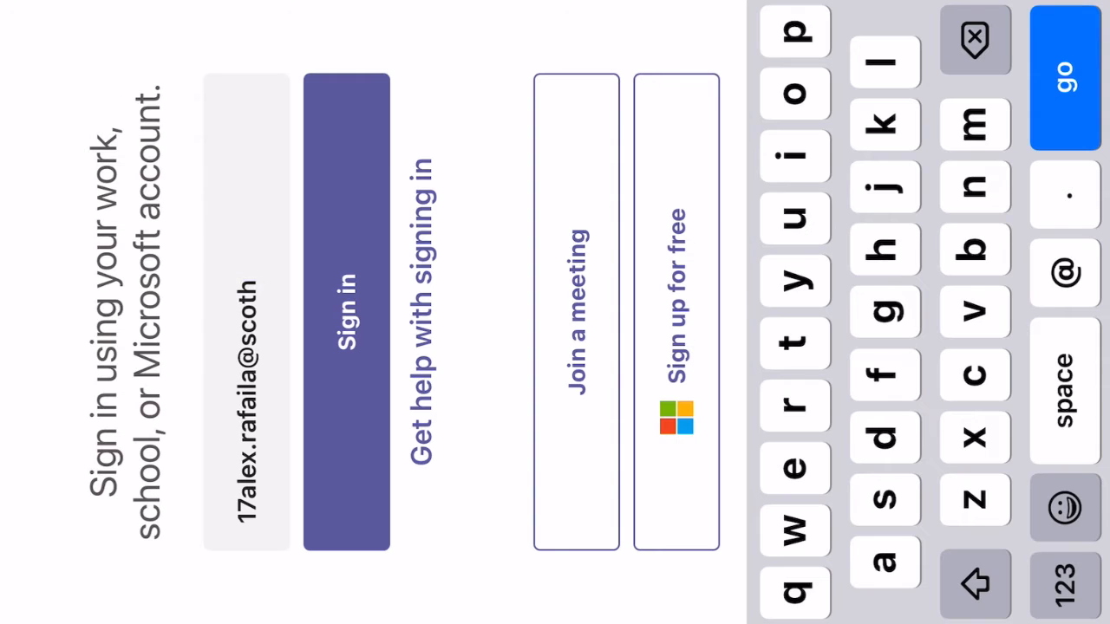
type("olme.uk")
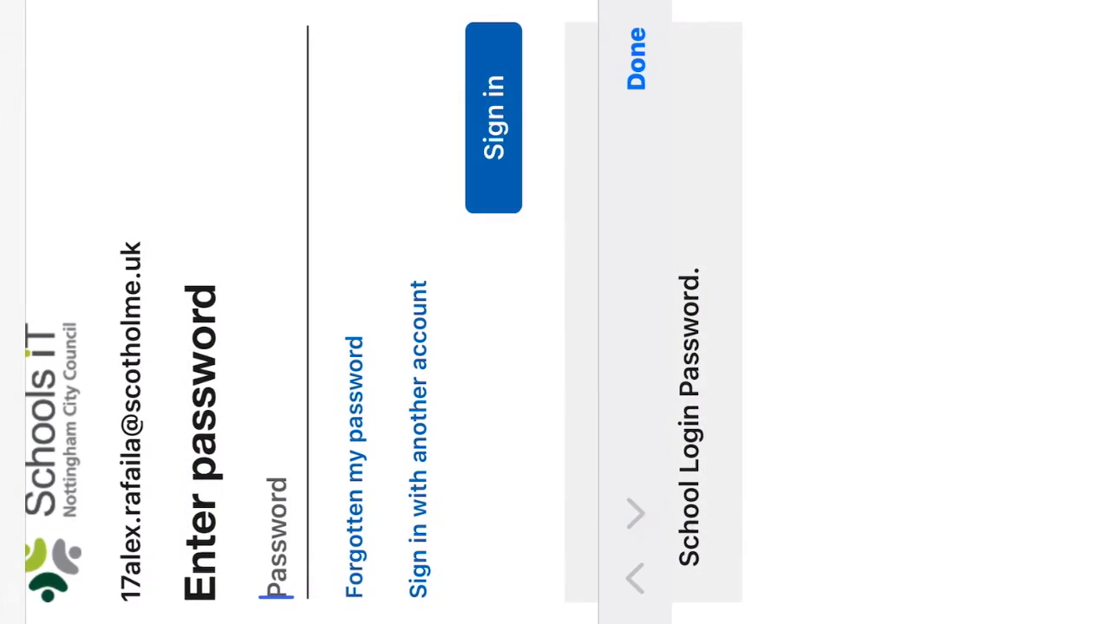
- Sign in on the Schools IT password page with the school password
left_click(492, 117)
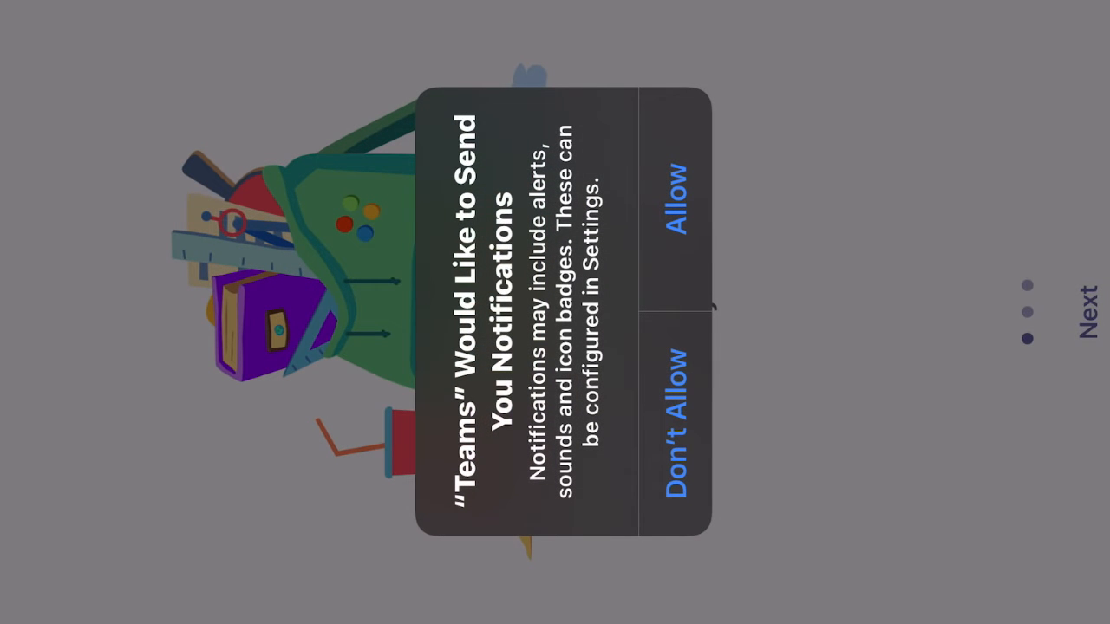
- Allow Teams notifications and grant microphone access
left_click(678, 202)
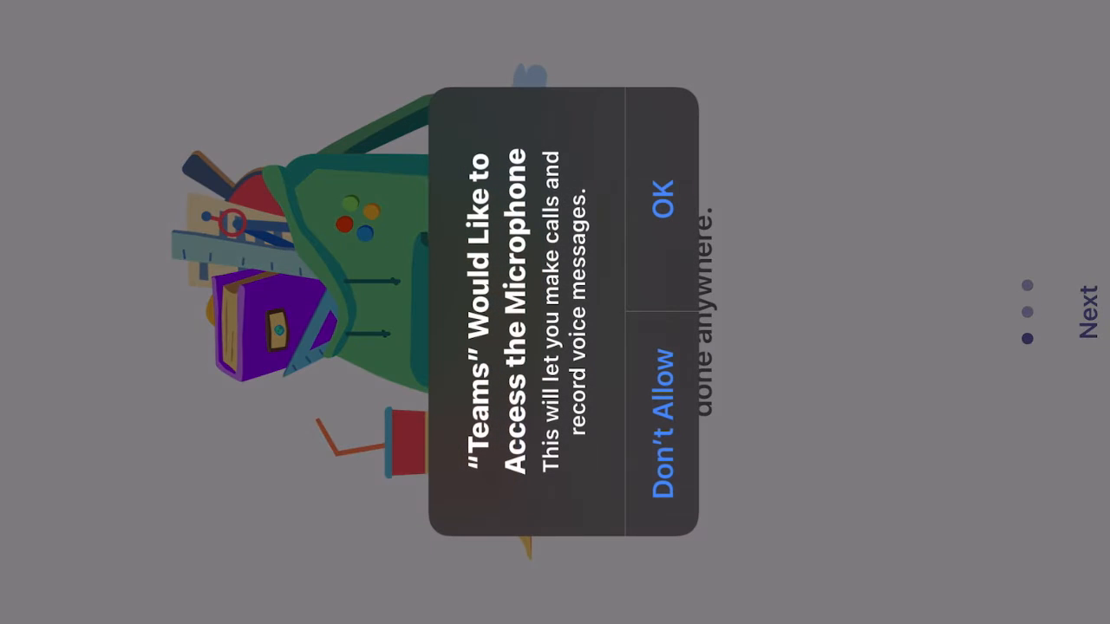
left_click(663, 193)
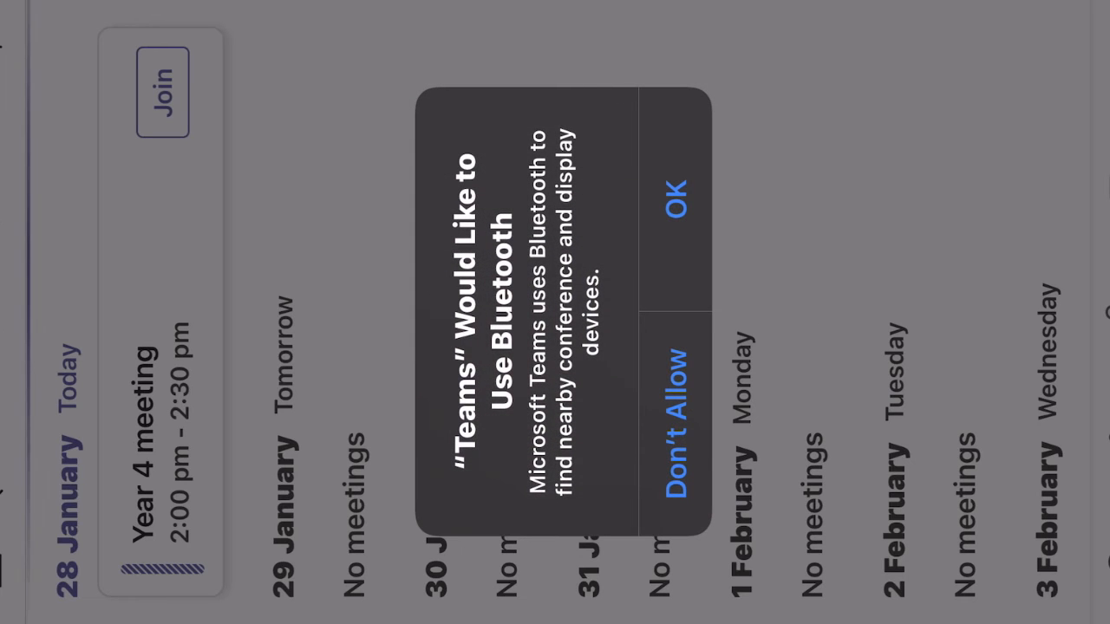
- Grant Bluetooth access, revealing the calendar with today's Year 4 meeting and Join button
left_click(681, 190)
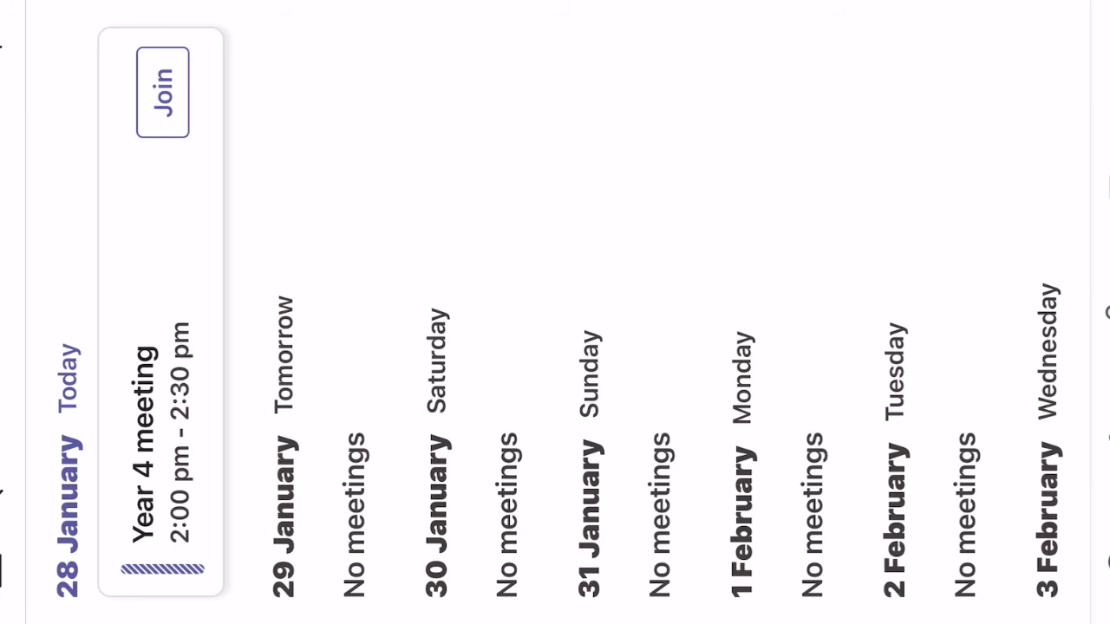